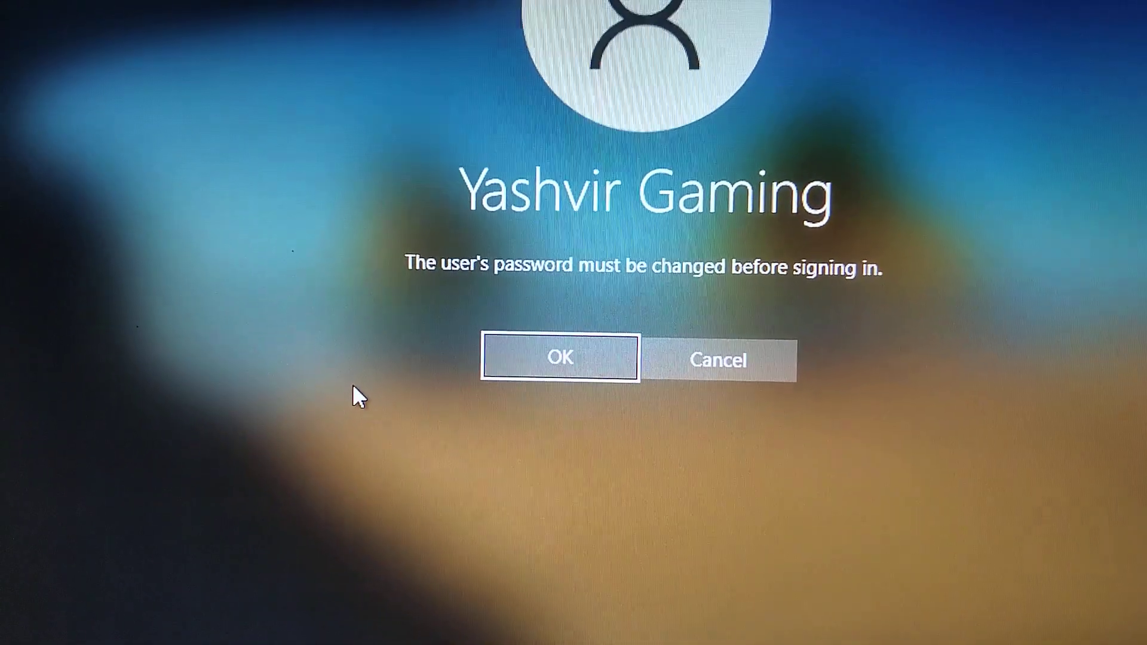
Accept the 'password must be changed' notice to bring up the new-password fields.
click(561, 358)
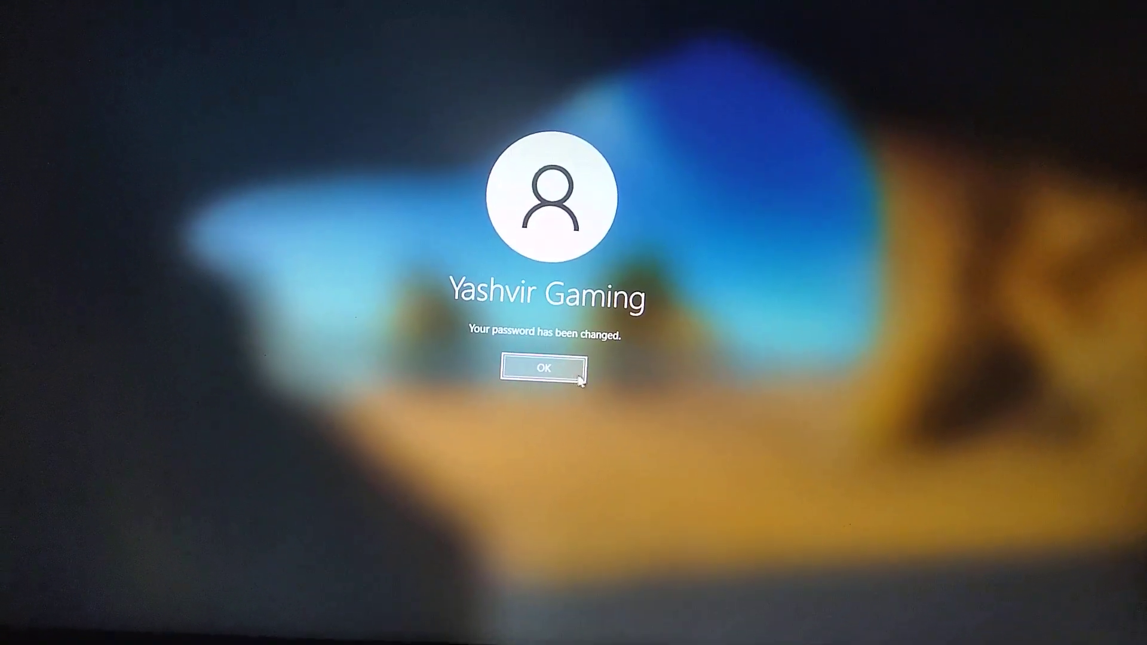
Acknowledge 'Your password has been changed' and sign in to the Welcome screen.
click(543, 368)
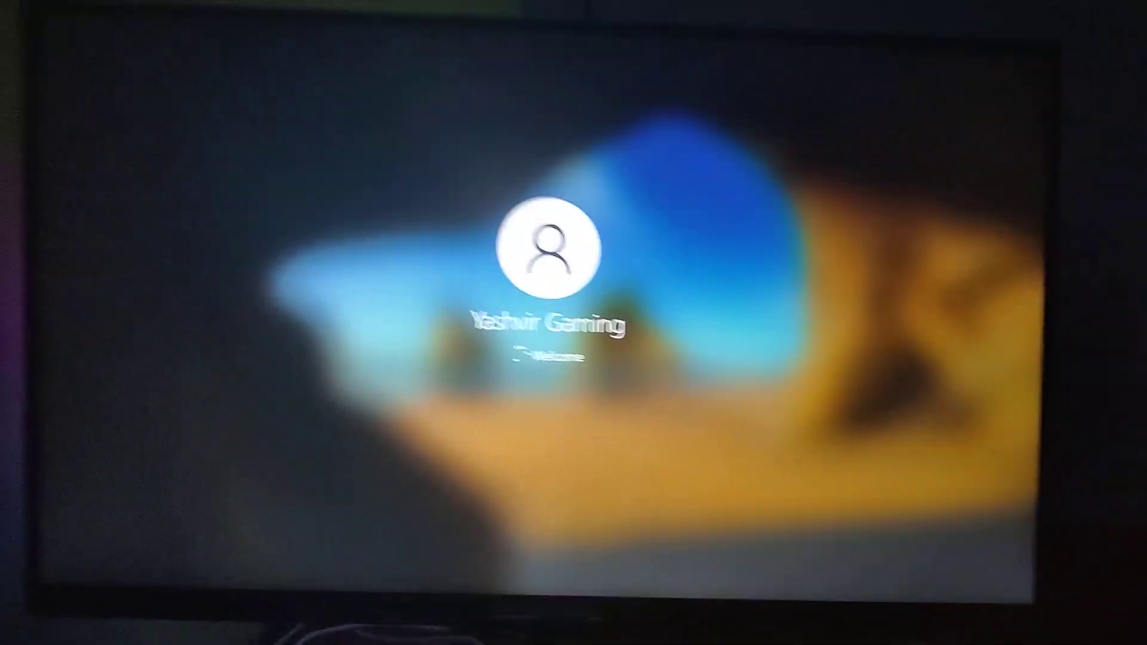